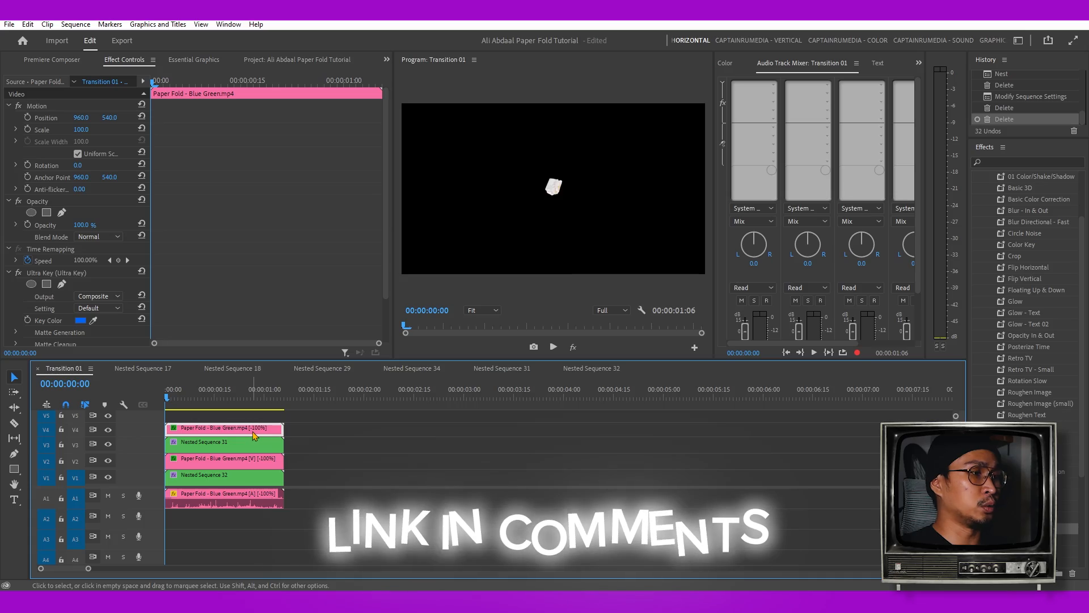
Step: Click in the timeline while setting up the Paper Fold clip over Alarm Clock.png
click(215, 442)
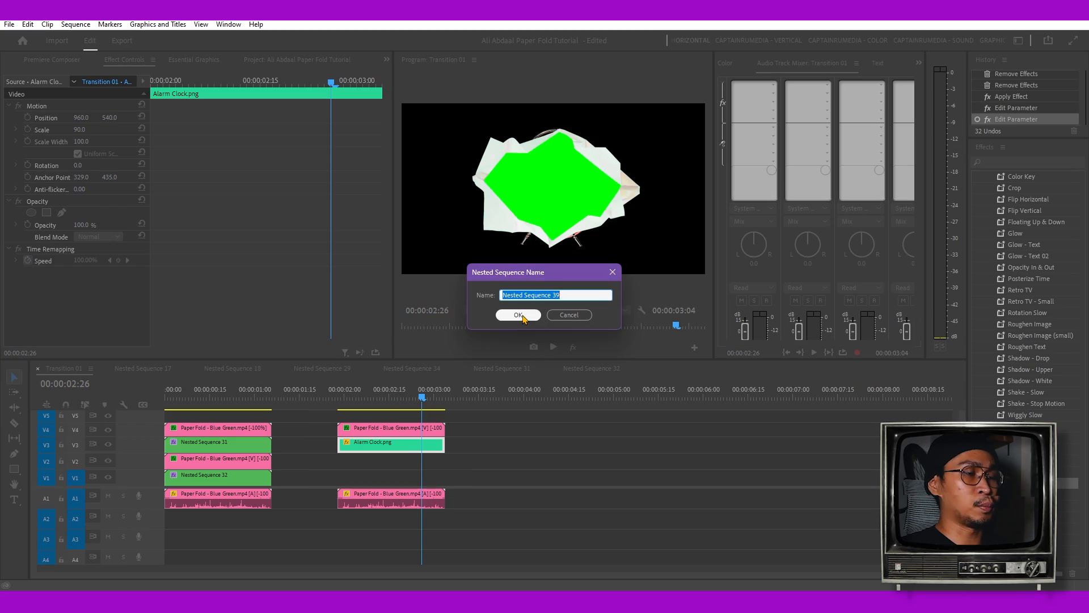
Step: Confirm the nested sequence name so the alarm clock becomes Nested Sequence 39
click(518, 315)
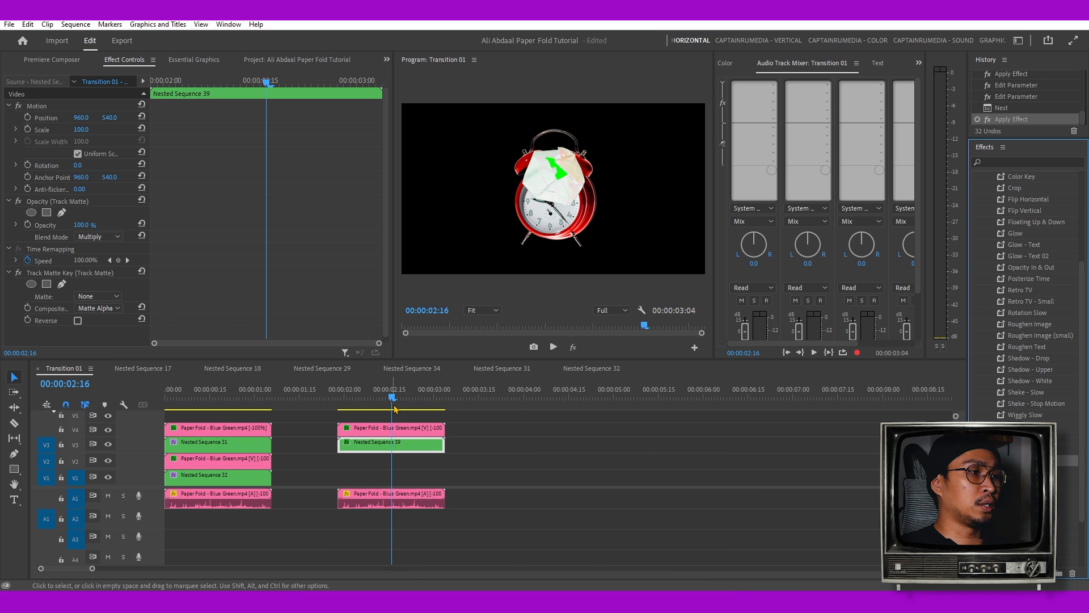
Step: Reset the nested clip's blend mode to Normal and set Track Matte Key's matte to Video 4
click(99, 236)
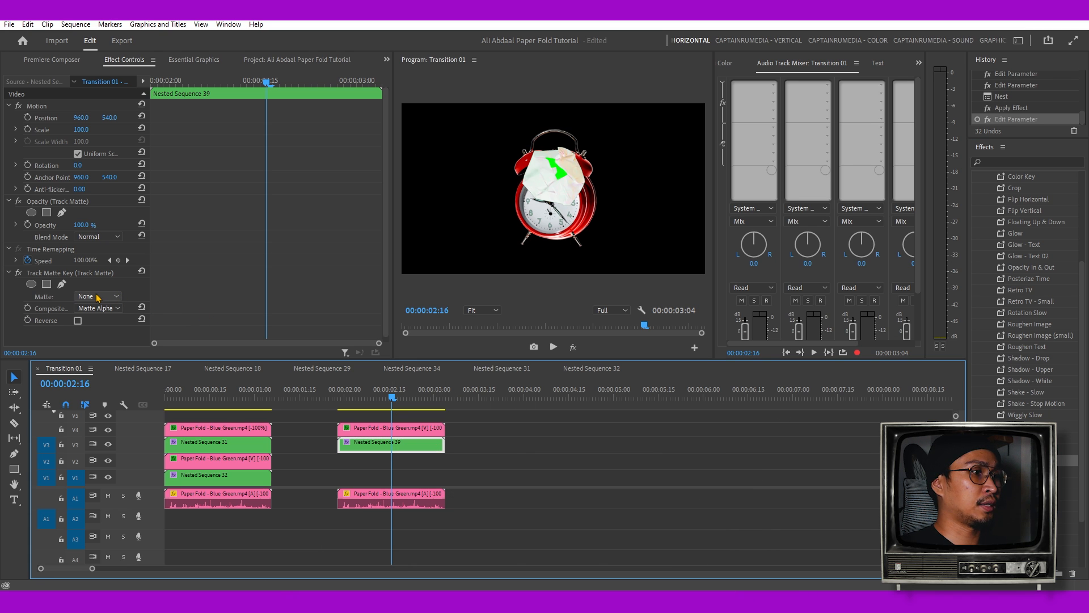
click(97, 296)
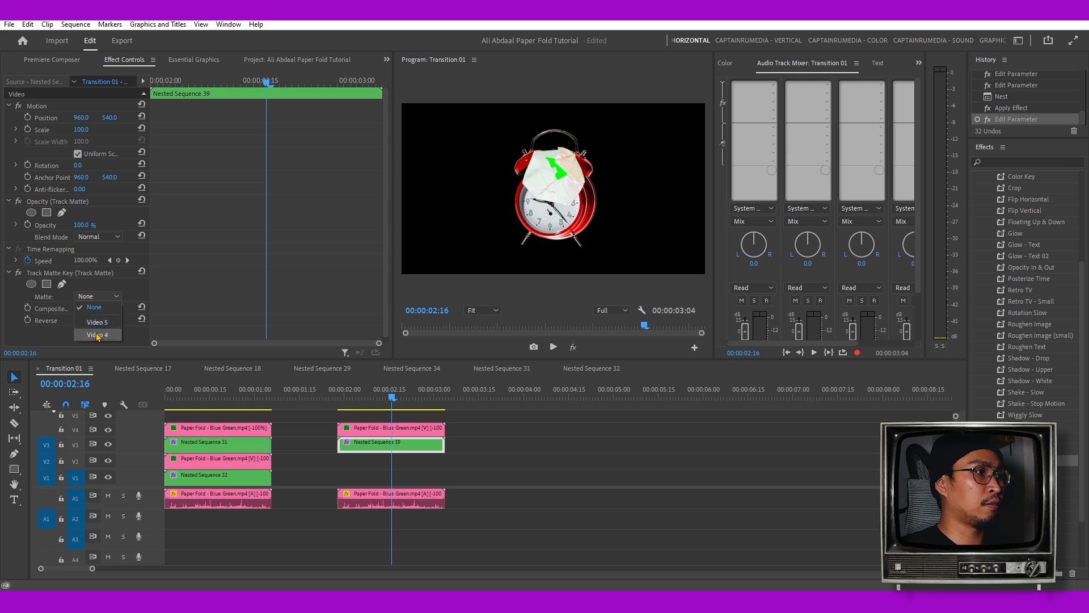
click(97, 334)
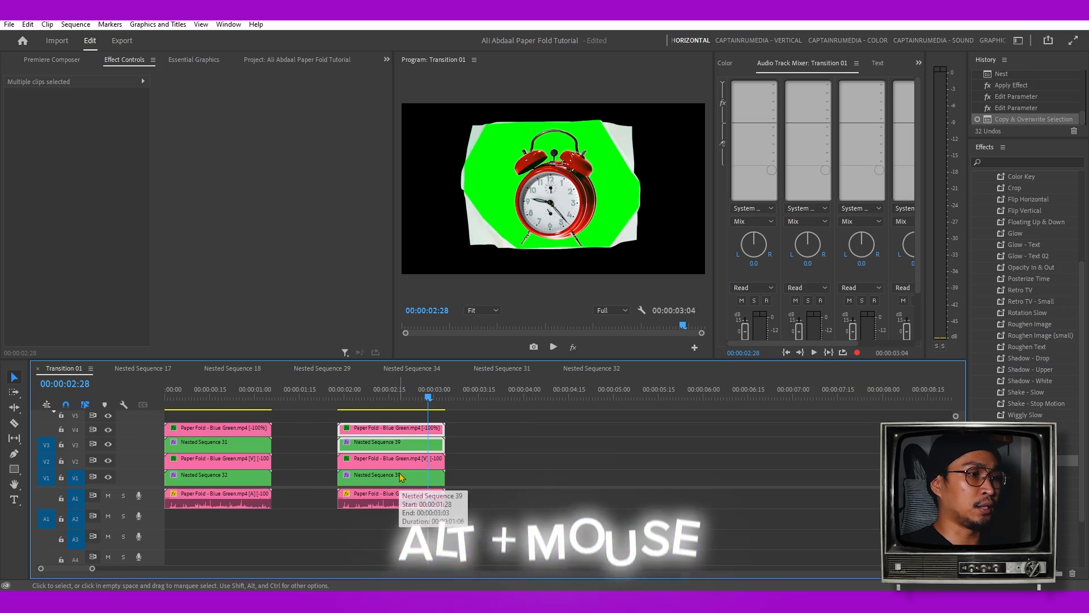
Step: Set the copied paper fold's matte to the third track, then confirm nesting the stack
click(390, 458)
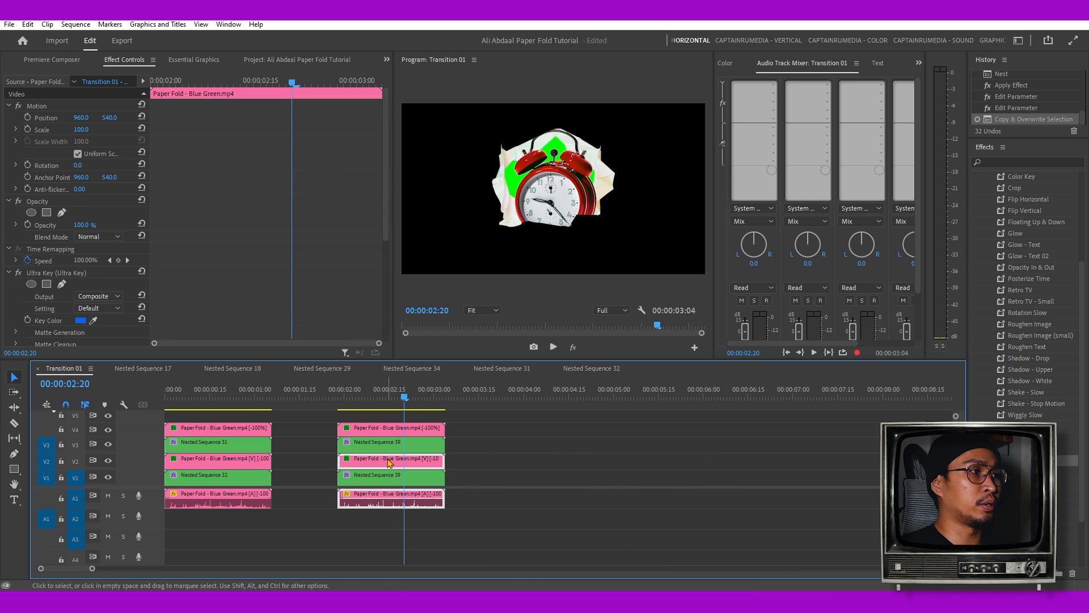
mouse_move(389, 459)
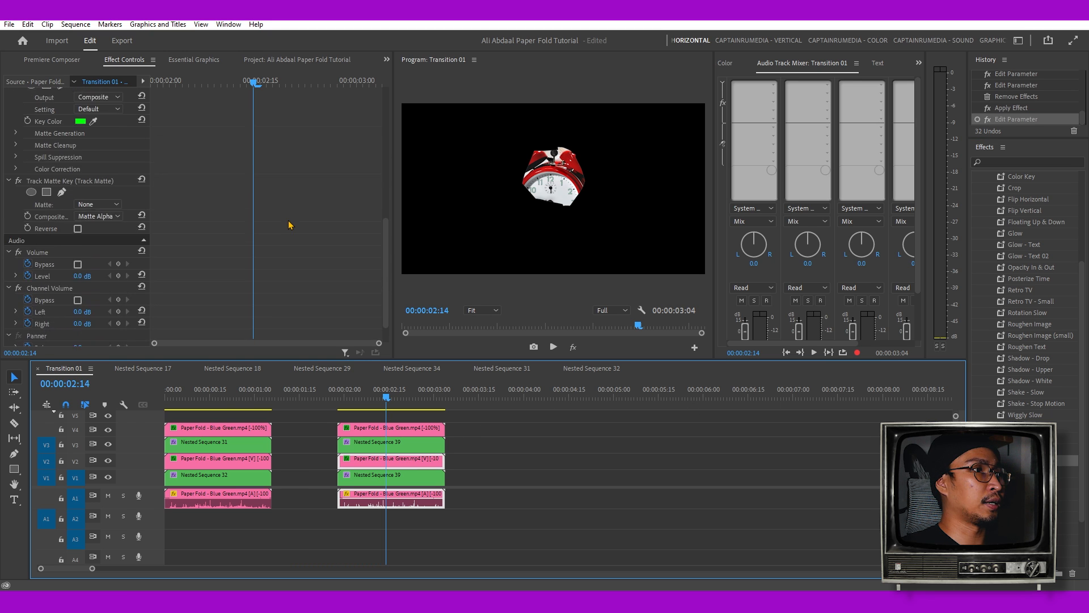
click(97, 192)
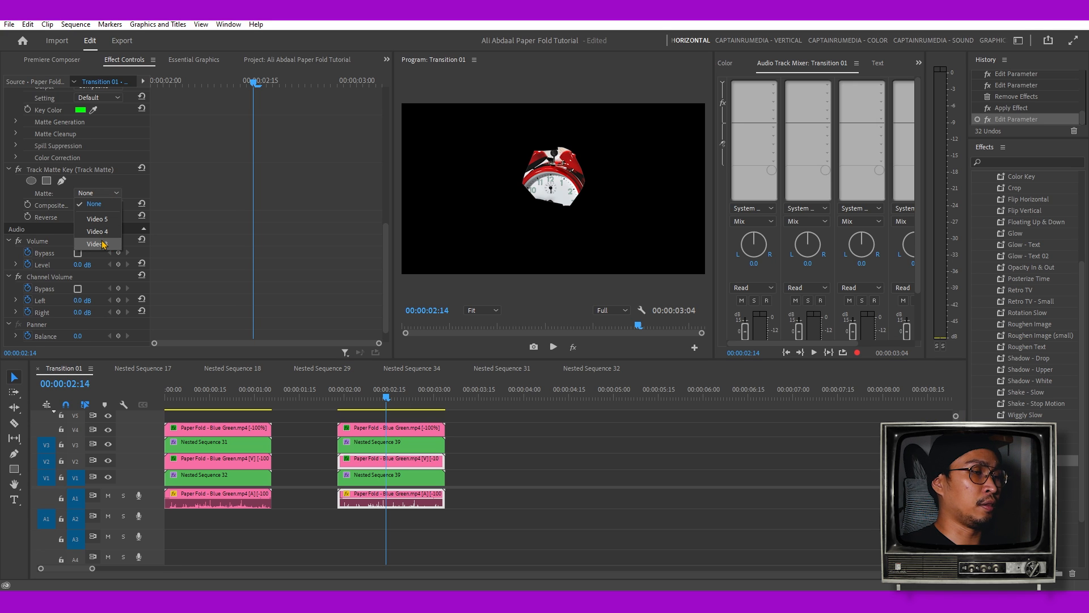
click(97, 243)
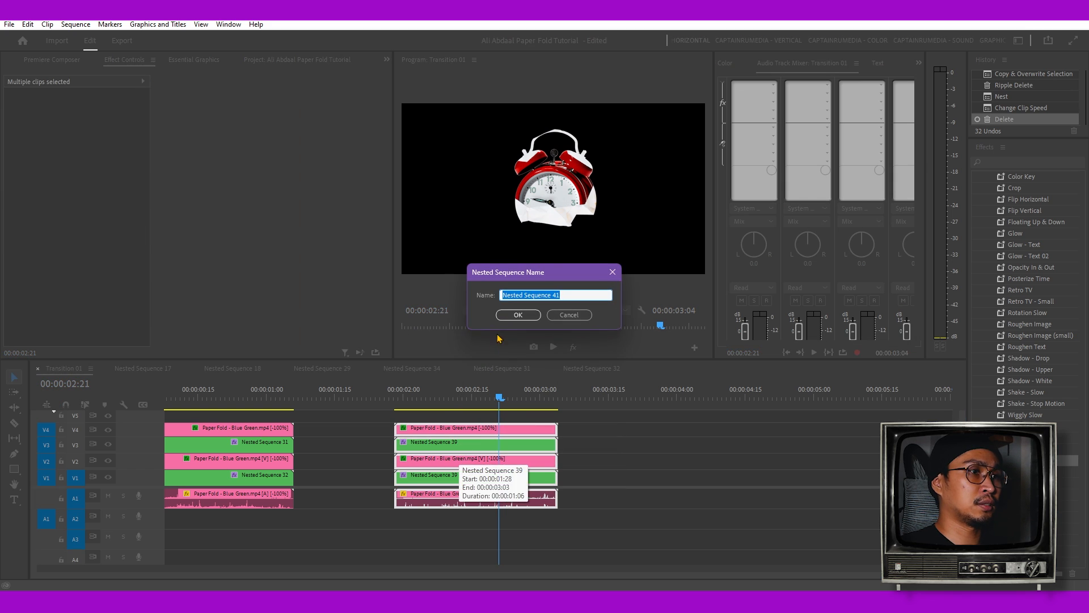
click(517, 315)
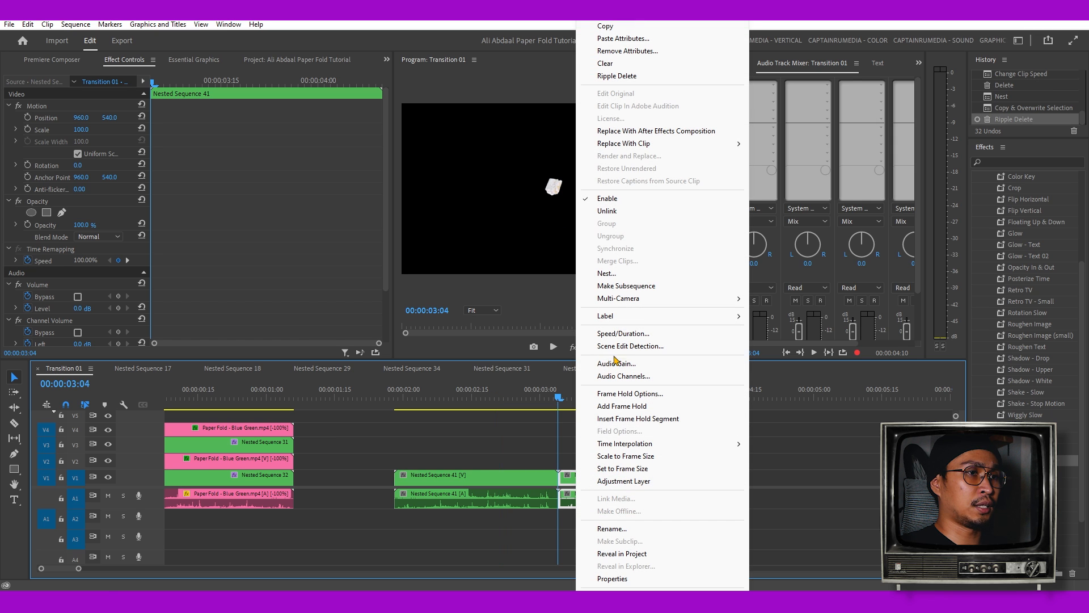
Step: Enable Reverse Speed on the second Nested Sequence 41 clip in Speed/Duration
click(624, 333)
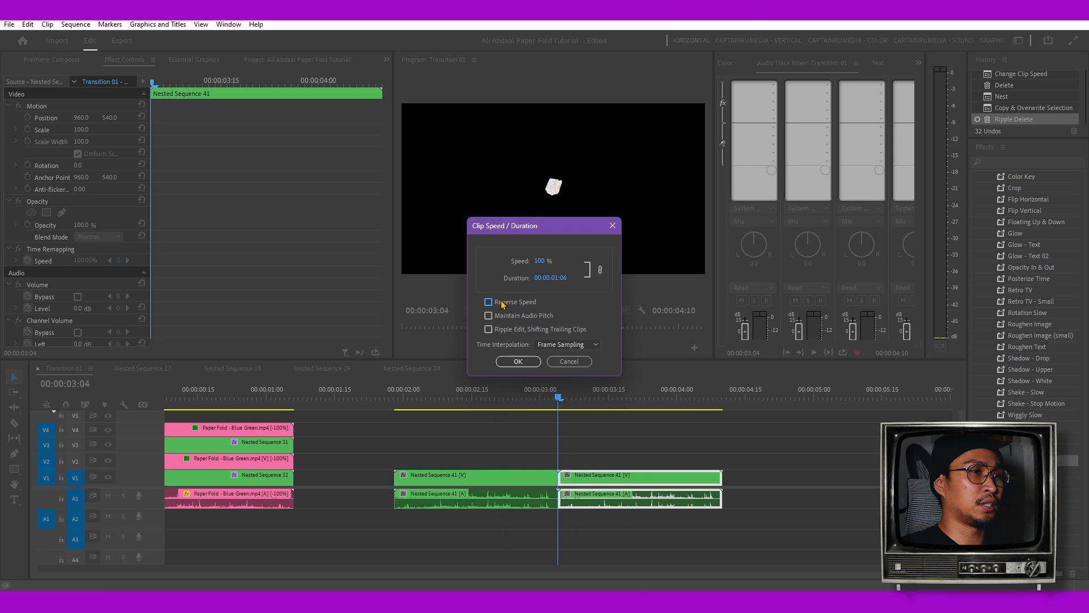
click(488, 301)
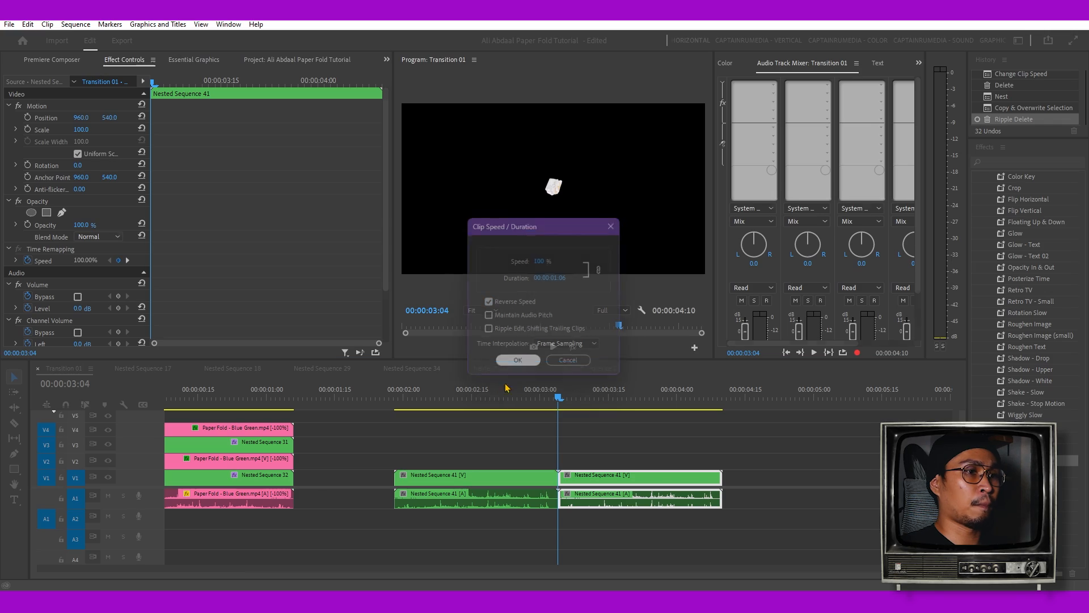
click(517, 359)
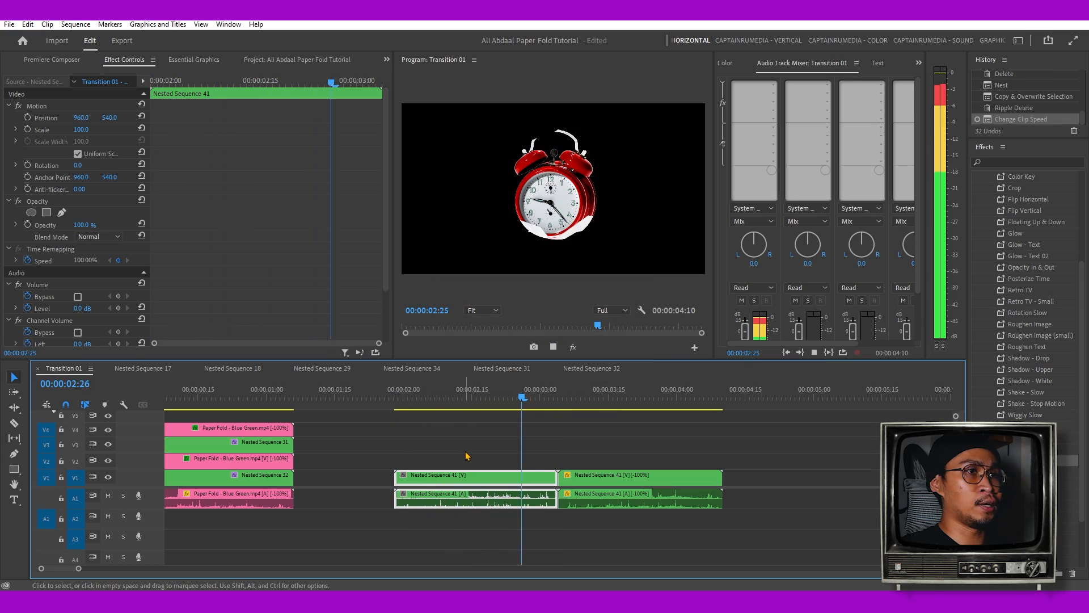